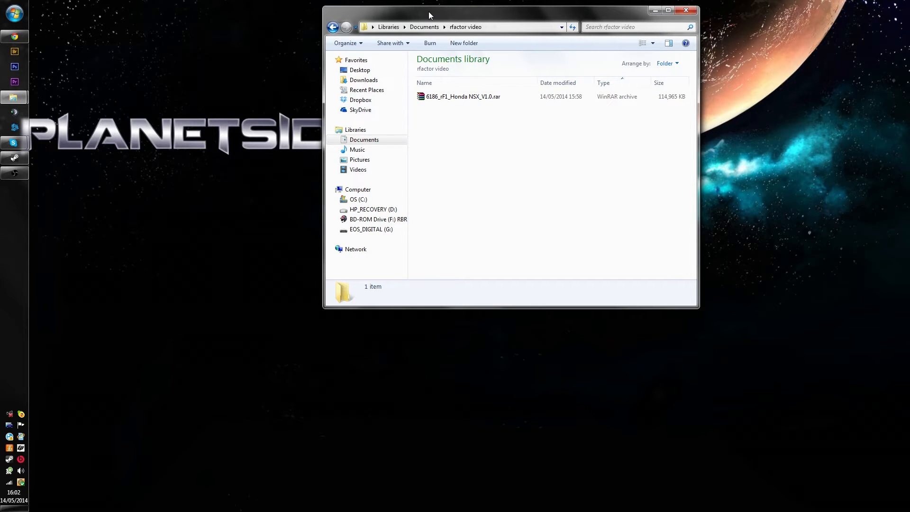
mouse_move(563, 152)
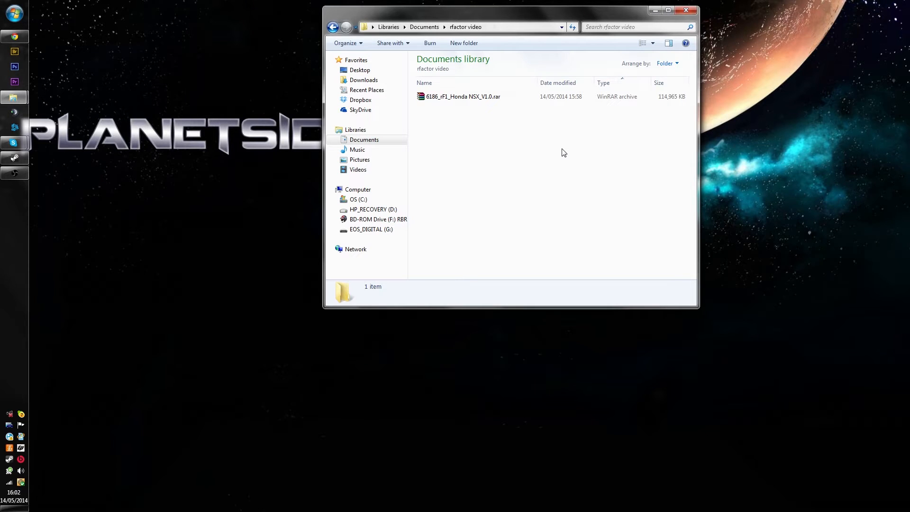
Step: Extract 6186_rF1_Honda NSX_V1.0.rar into the rfactor video folder
right_click(462, 96)
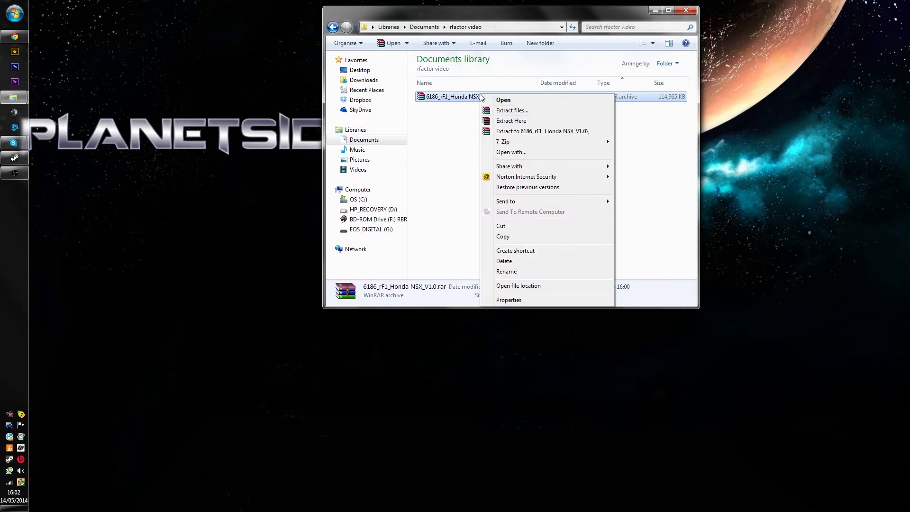
mouse_move(512, 121)
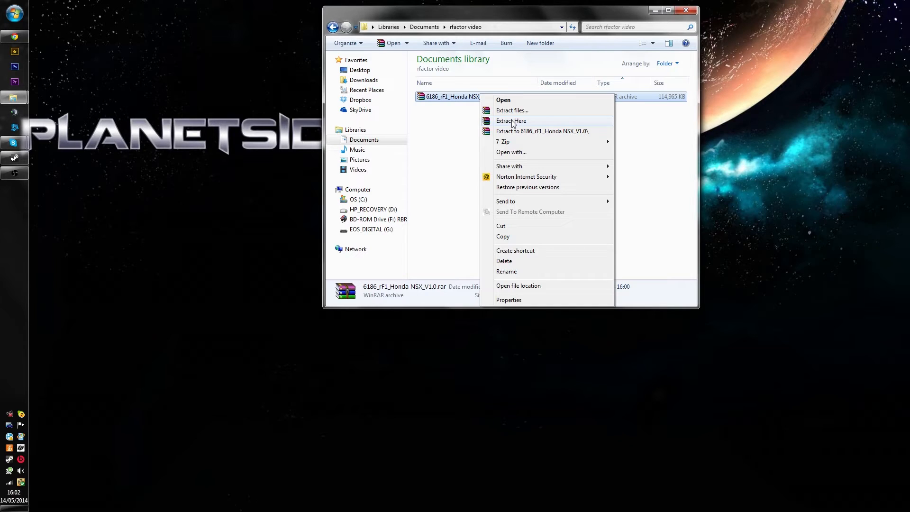
click(511, 121)
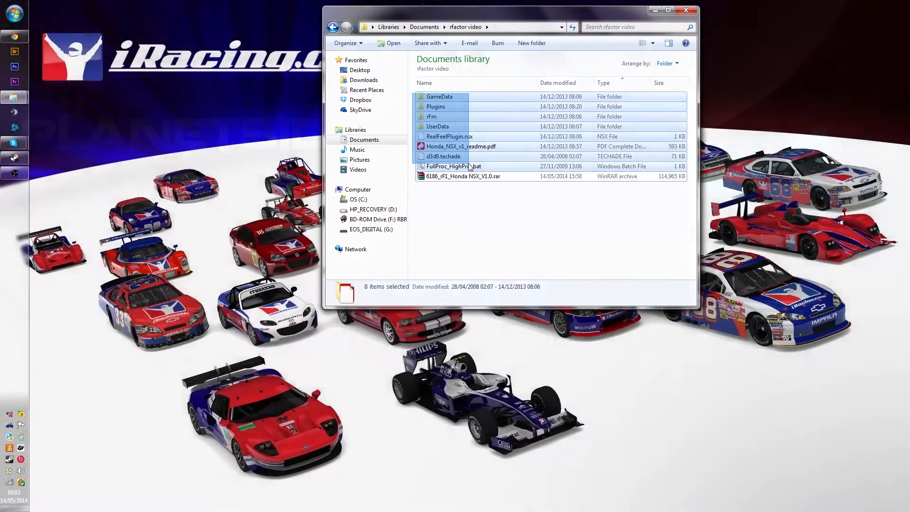
Step: Select and copy the eight extracted NSX items: GameData, Plugins, rFm, UserData and files
click(440, 96)
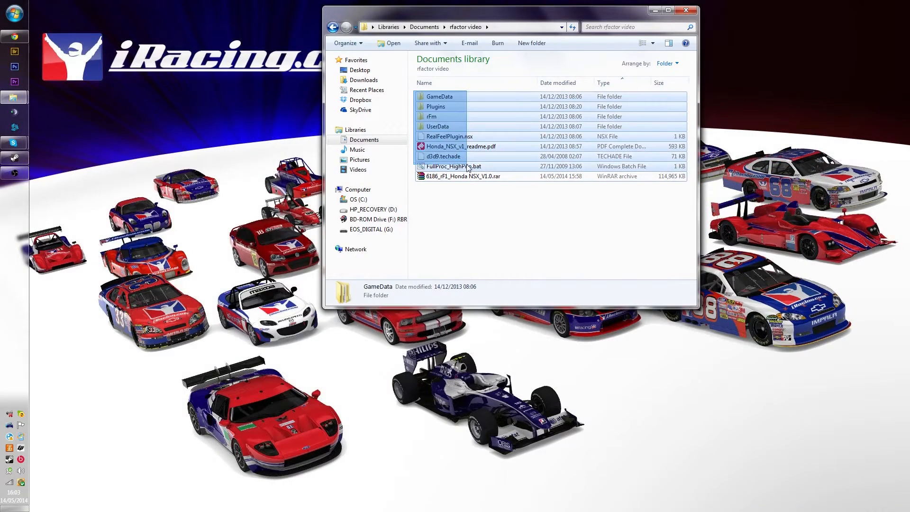
key(ctrl+a)
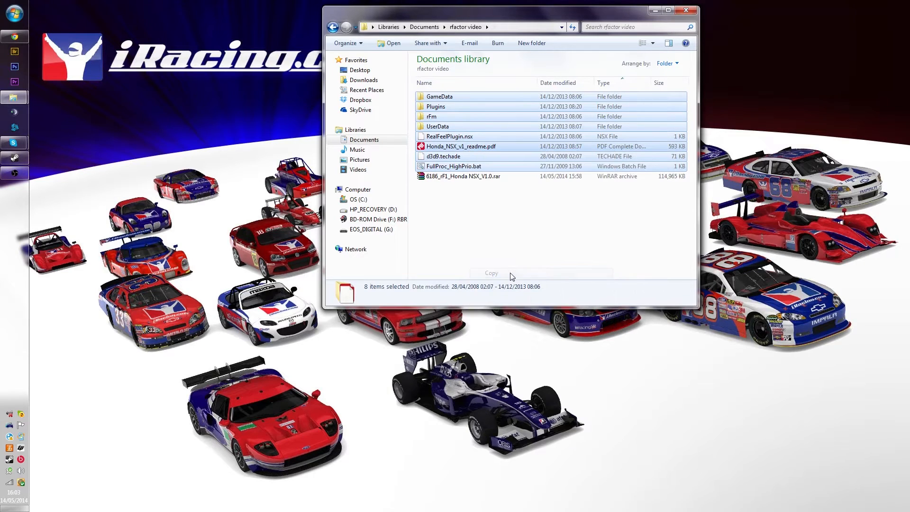
mouse_move(574, 18)
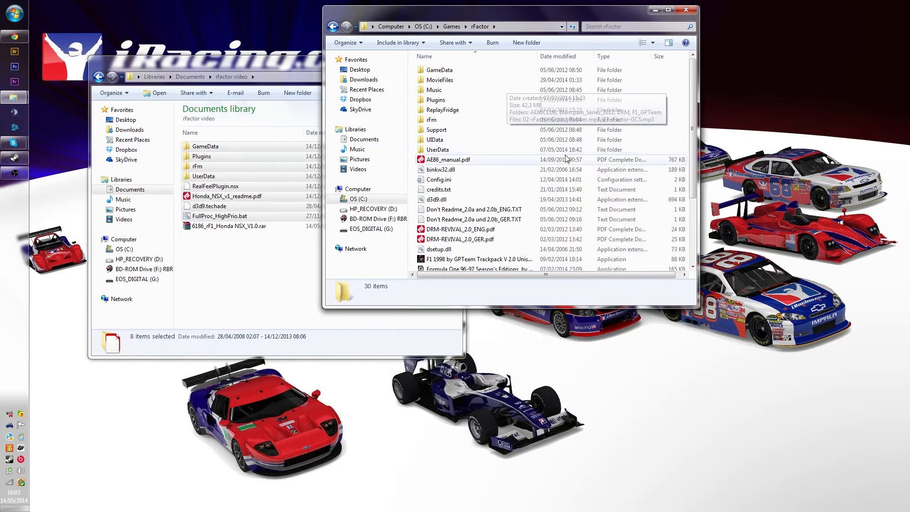
scroll(down, 3)
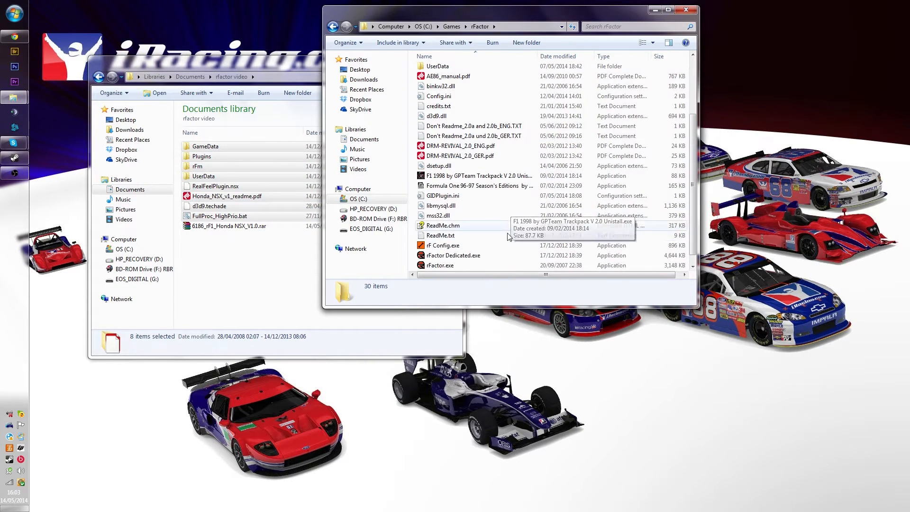
scroll(up, 3)
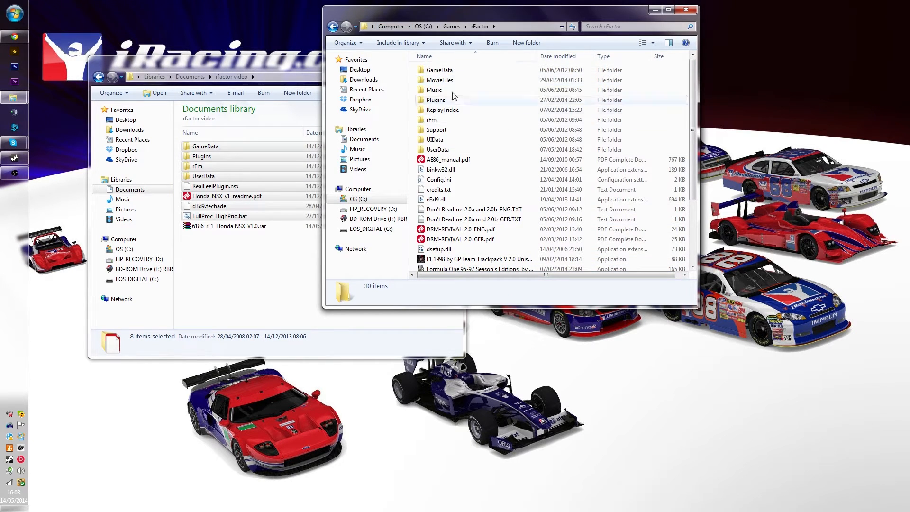
mouse_move(425, 19)
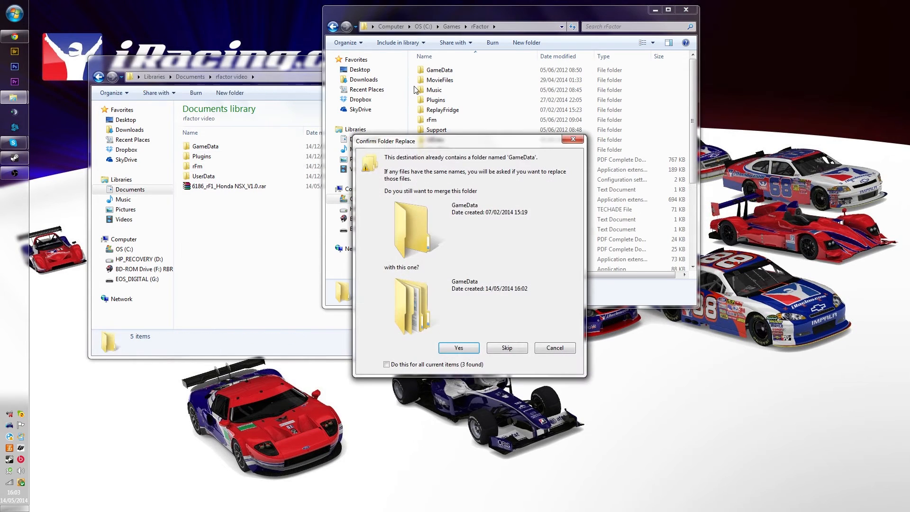
mouse_move(440, 148)
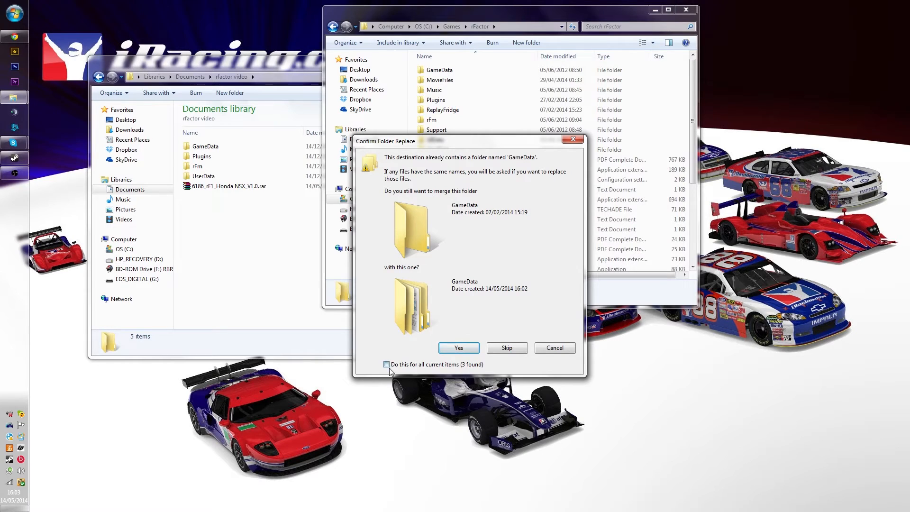
Step: Merge all NSX folders into C:\Games\rFactor, applying Yes to all current items
click(459, 348)
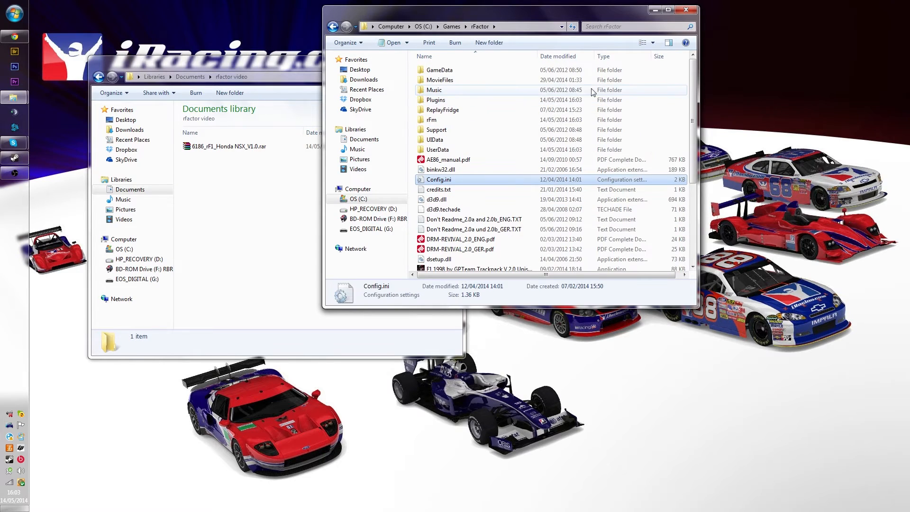
mouse_move(695, 117)
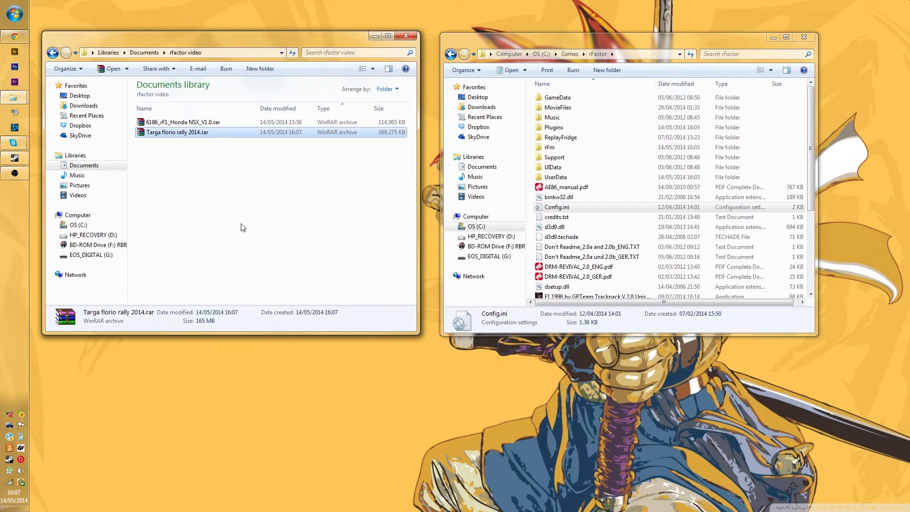
mouse_move(173, 174)
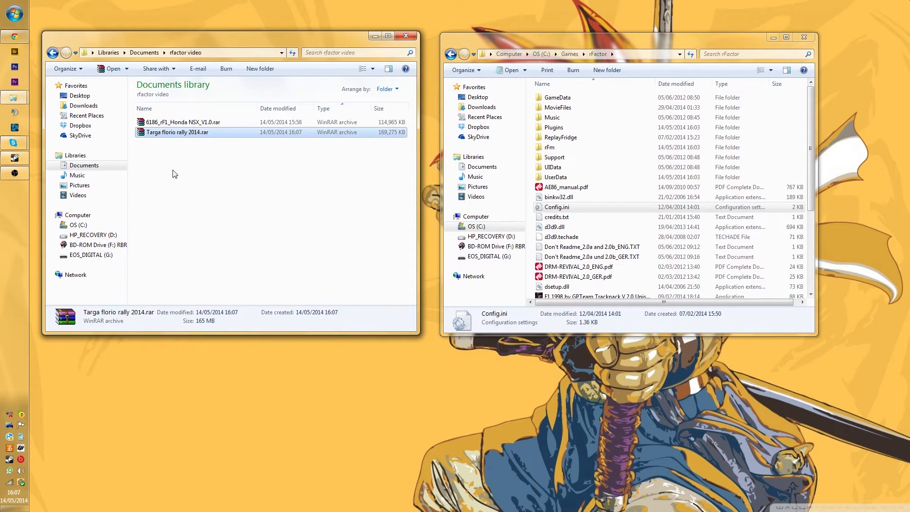
Step: Extract Targa florio rally 2014.rar here, creating the Targaflorio folder
right_click(176, 131)
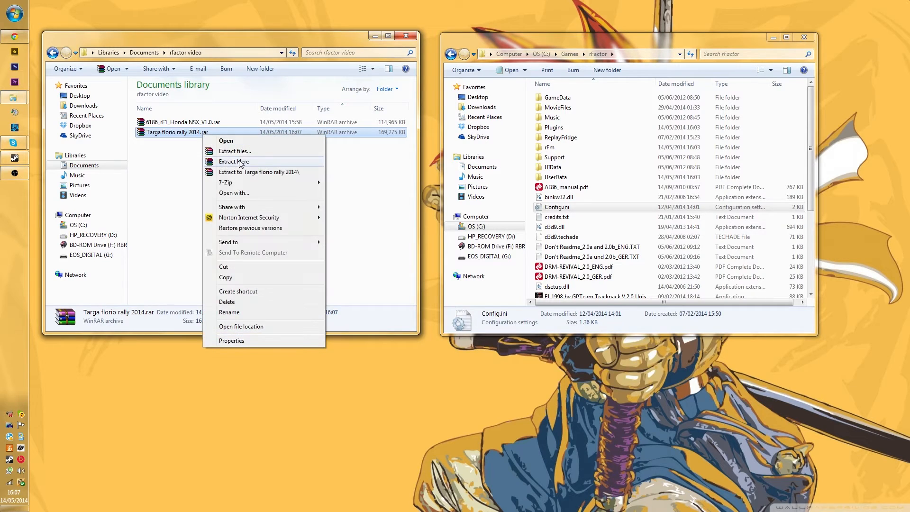
click(233, 161)
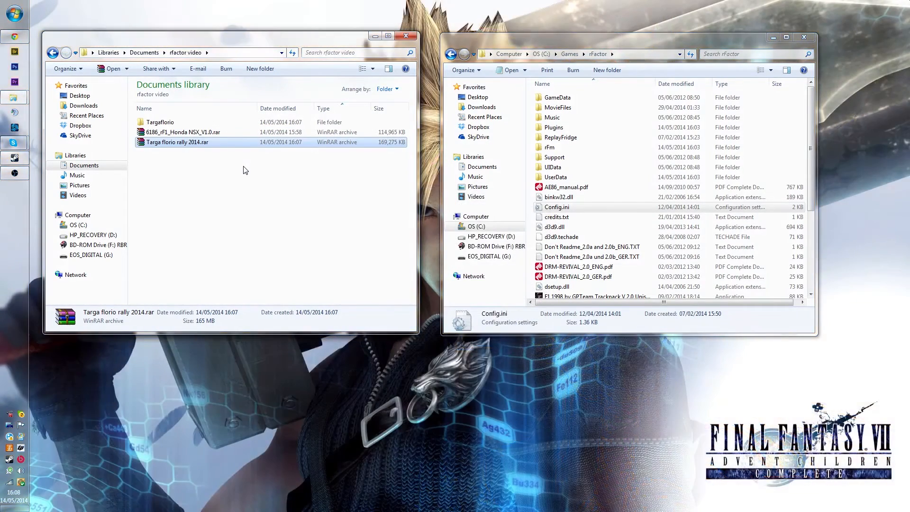
click(160, 121)
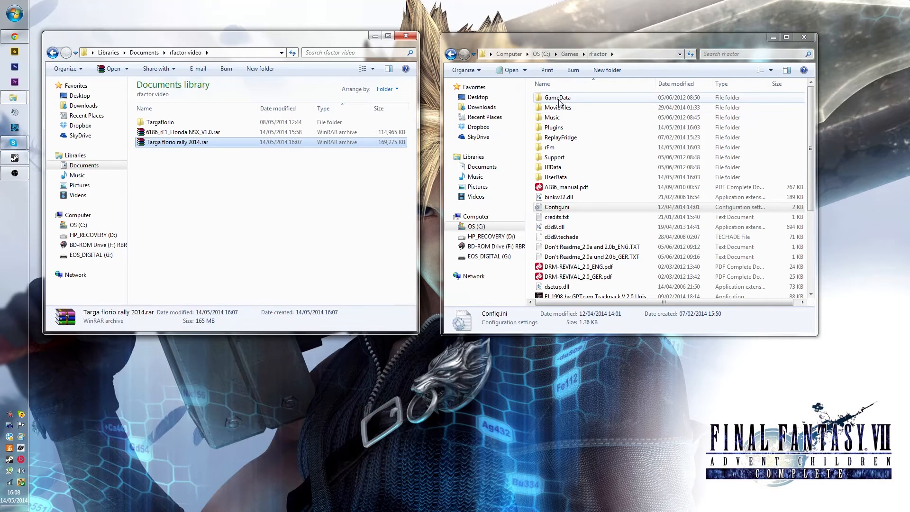
Step: Browse rFactor's GameData\Locations folder to review the installed track folders
double_click(557, 97)
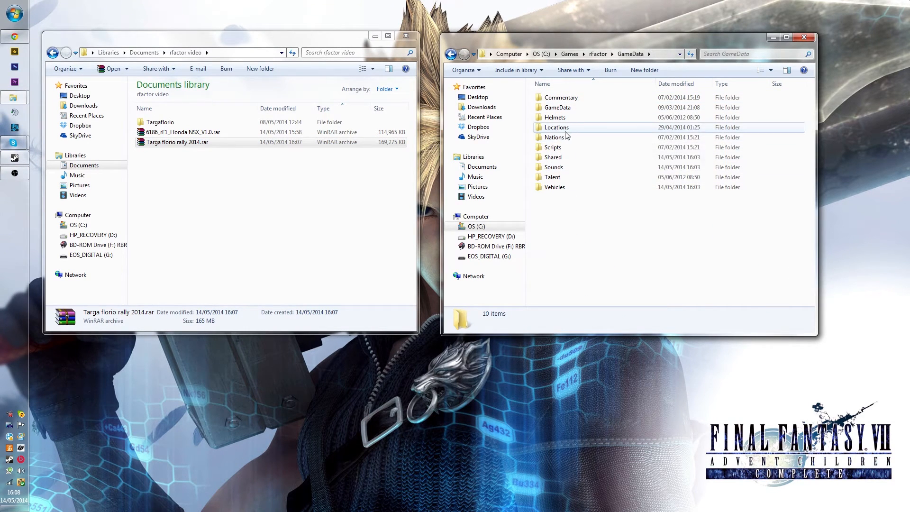
double_click(556, 127)
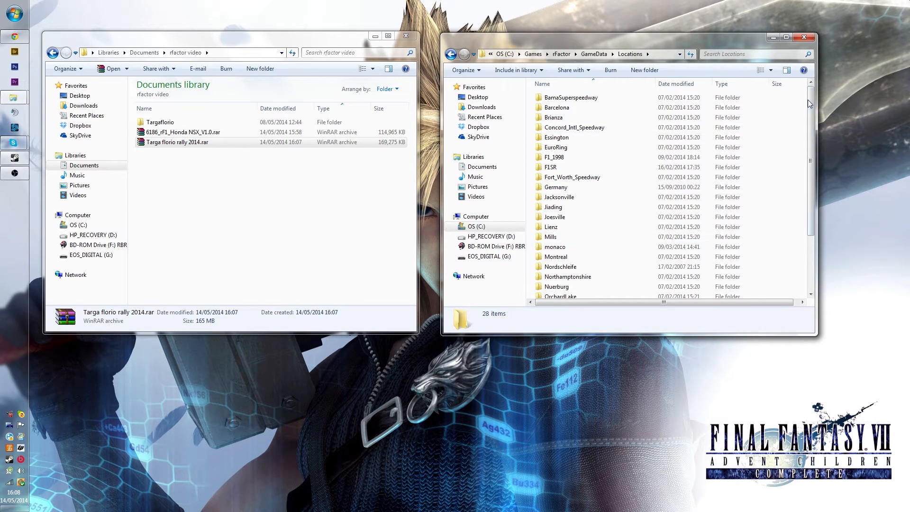
scroll(down, 3)
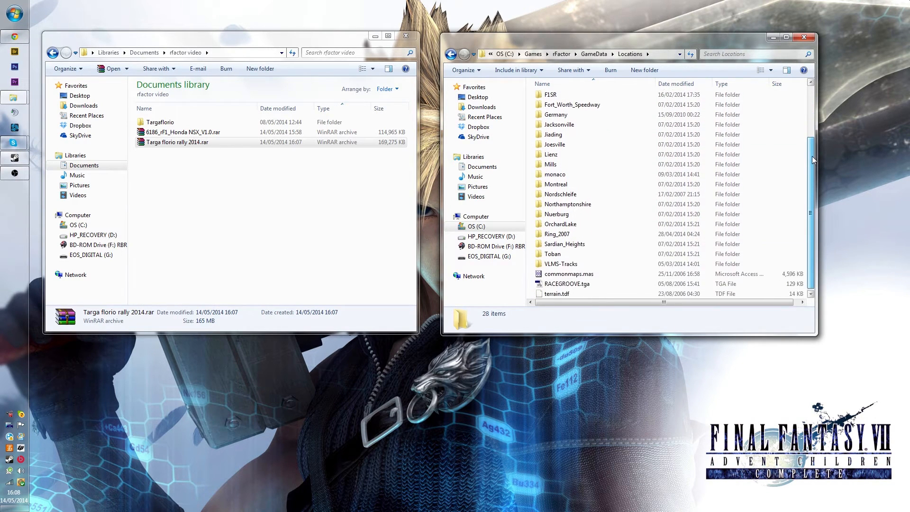
scroll(up, 3)
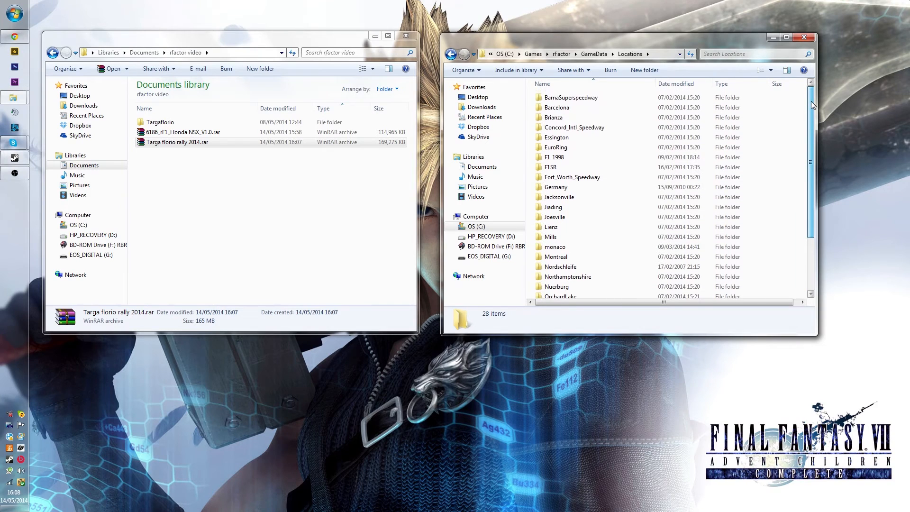
click(174, 122)
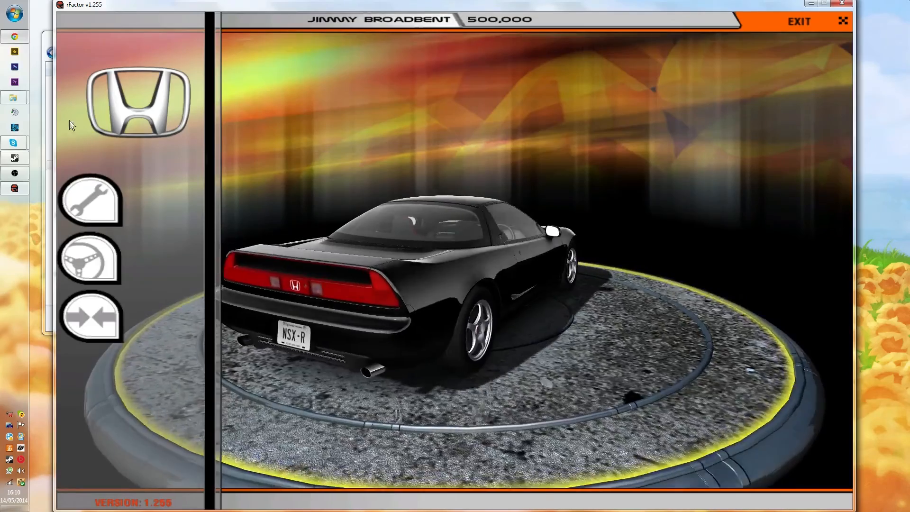
Step: Start a Testing session on Targa florio's Cerda layout
click(90, 259)
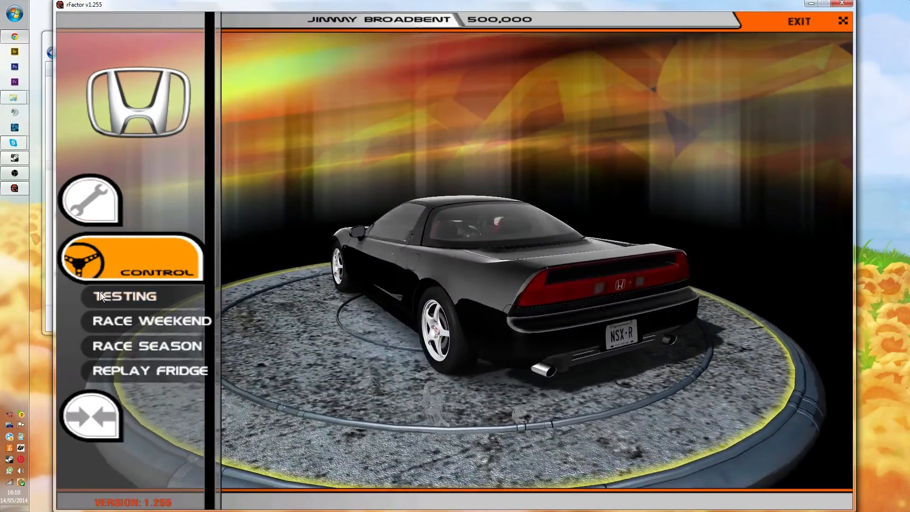
click(125, 296)
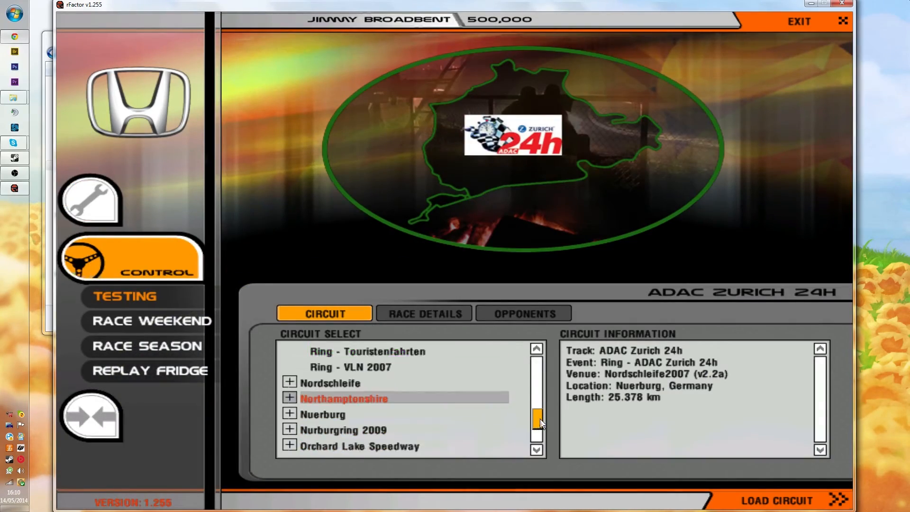
click(324, 429)
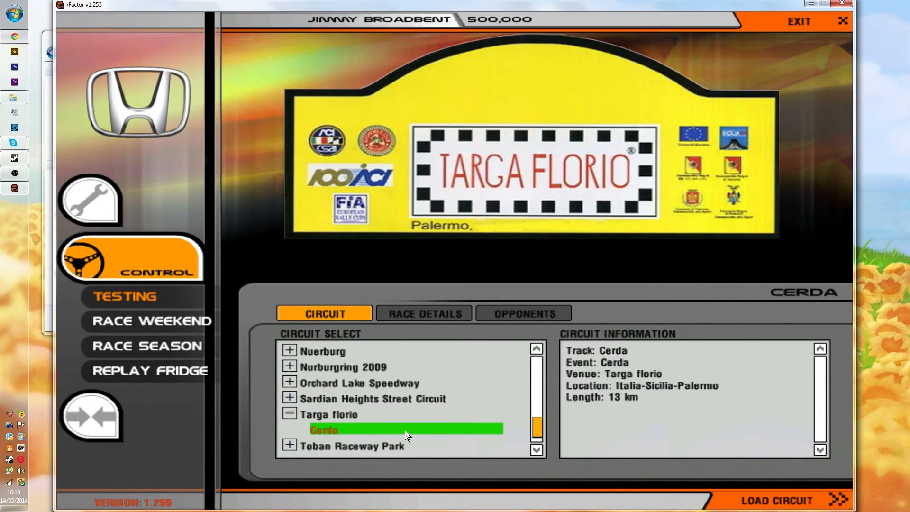
click(777, 500)
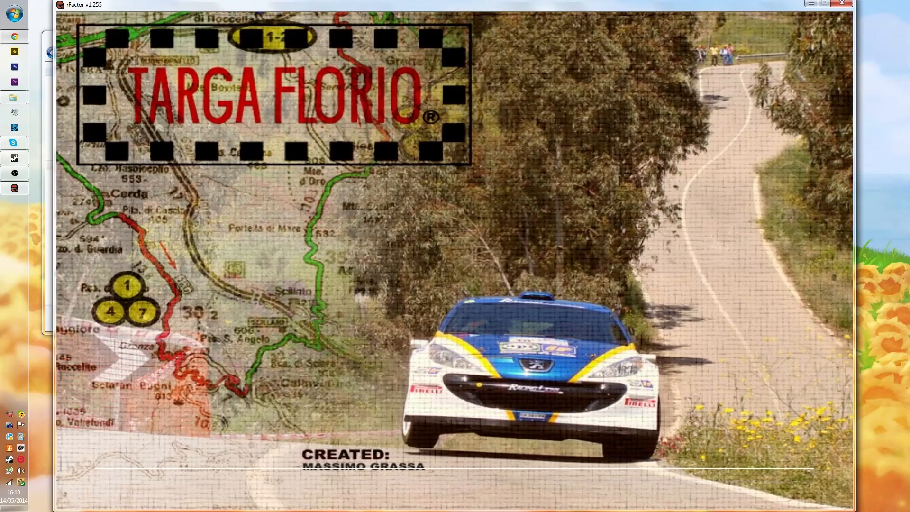